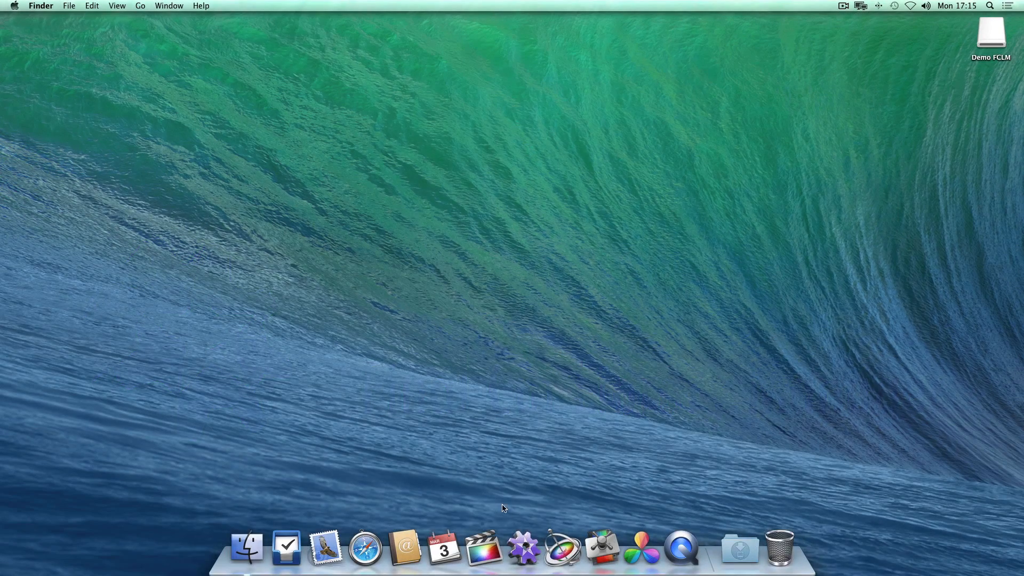
Launch Final Cut Library Manager from the Dock.
click(529, 526)
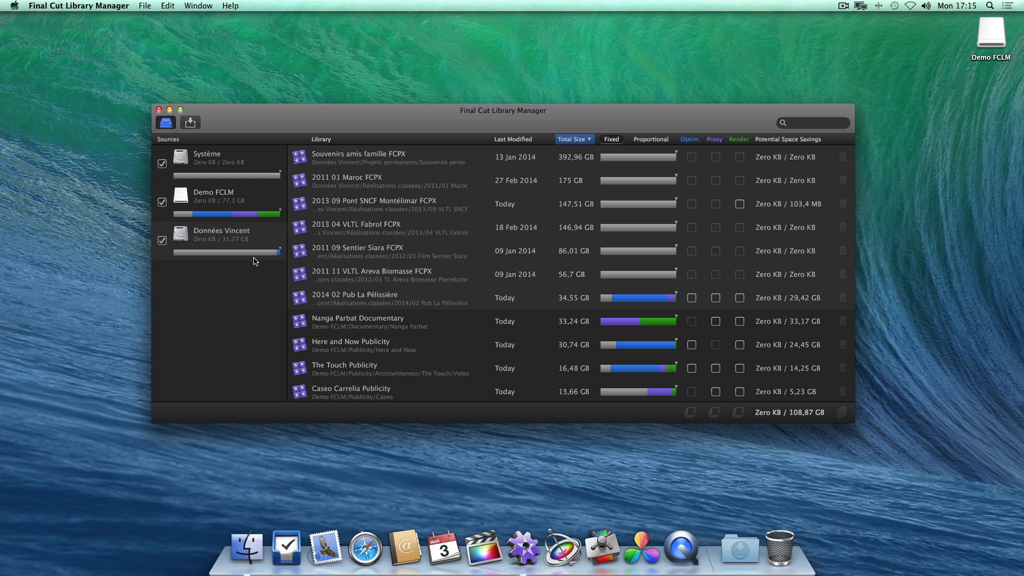
Exclude the Données Vincent and Système drives, leaving only Demo FCLM's four libraries.
click(161, 240)
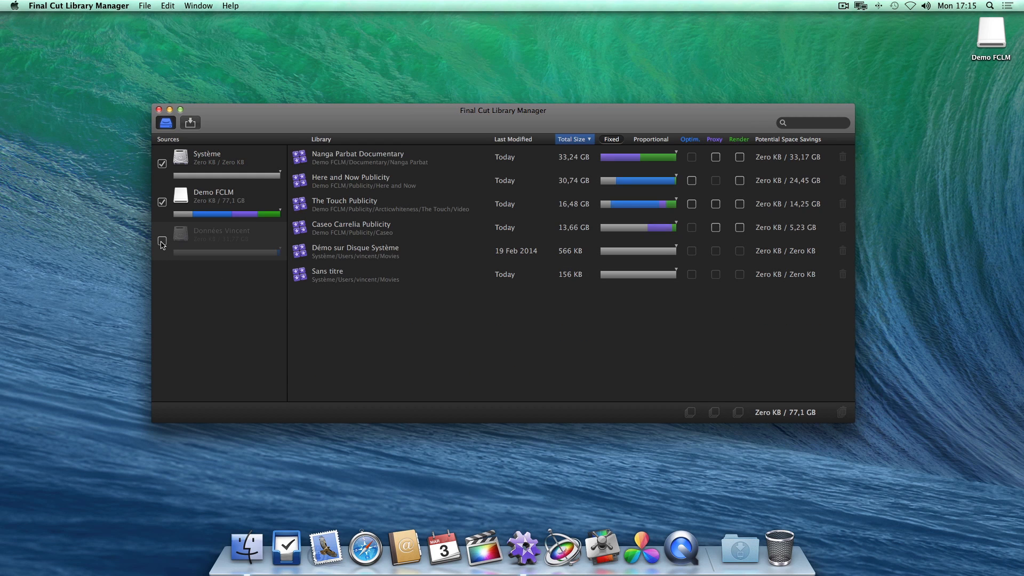
click(161, 162)
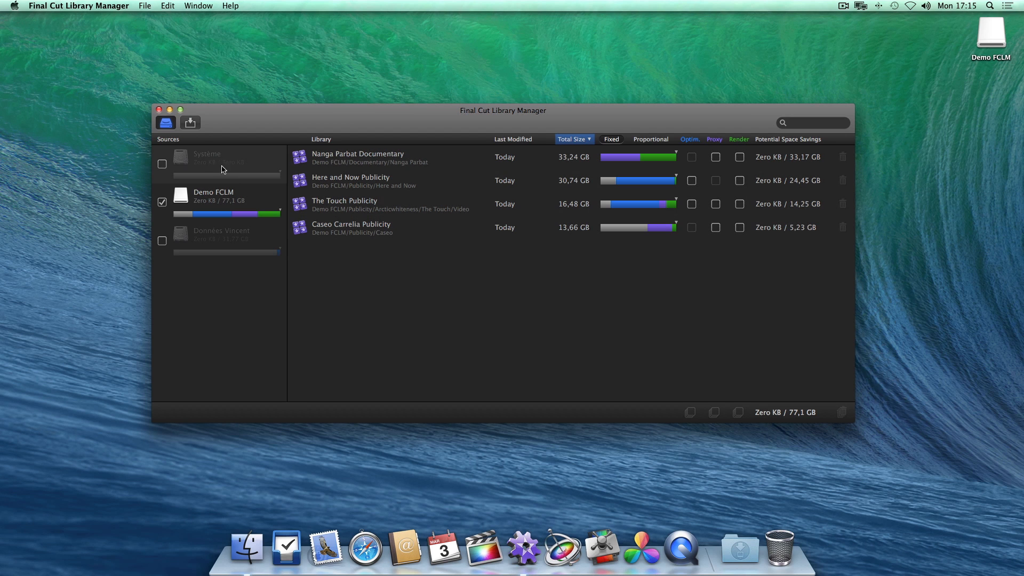
Cancel adding a source, then sort libraries by last modified and finally by name.
click(190, 122)
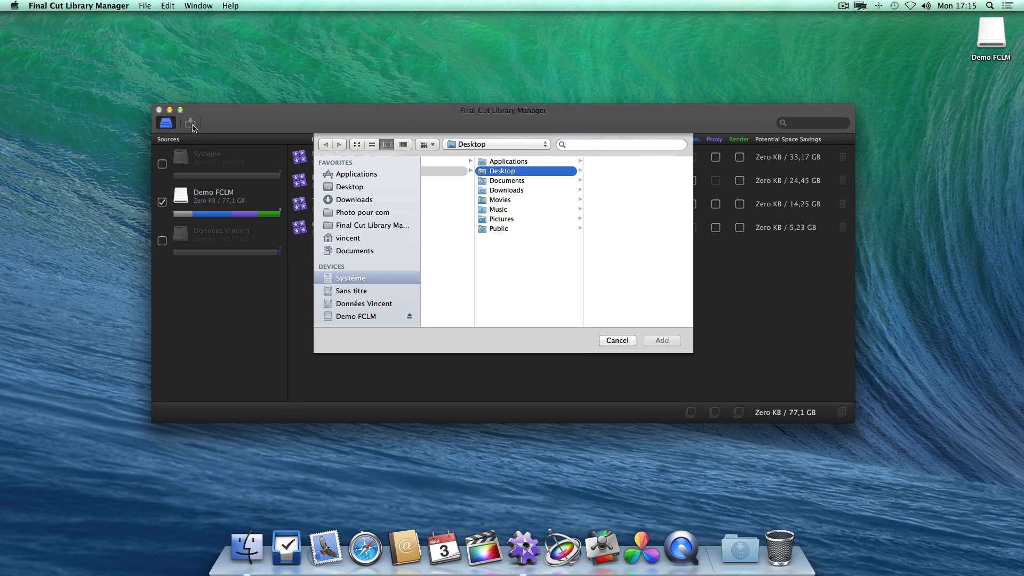
mouse_move(486, 350)
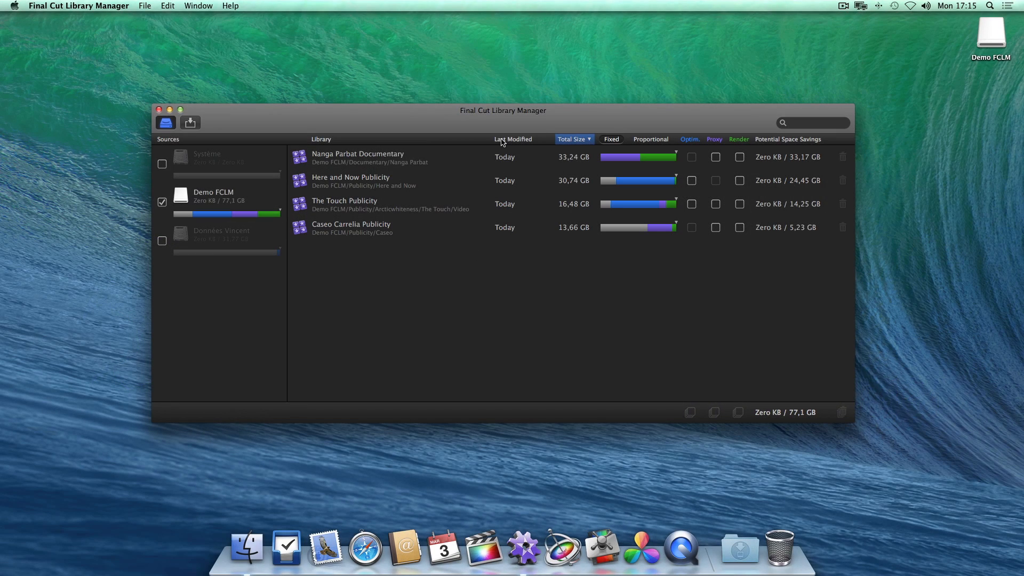
click(514, 139)
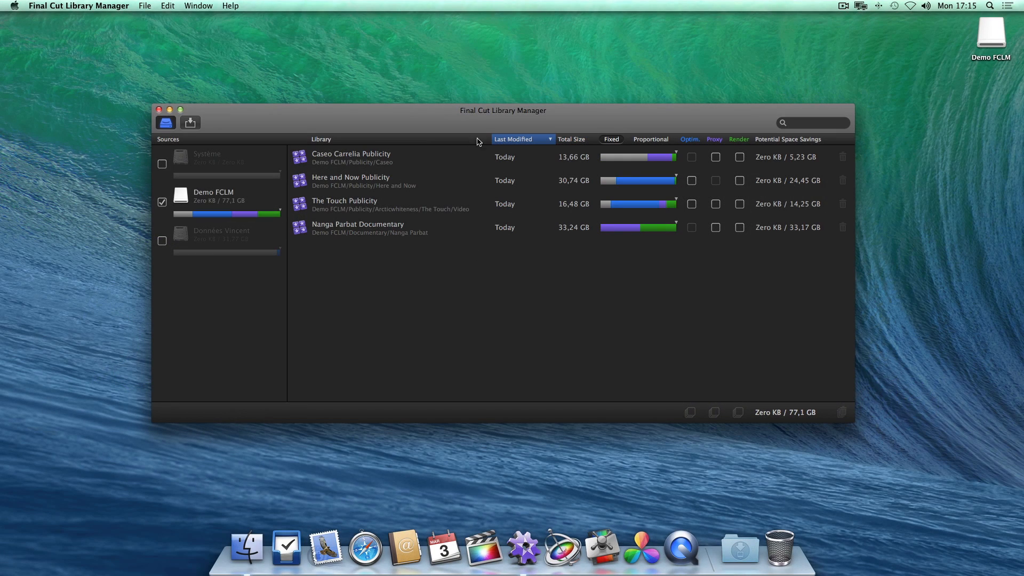
click(321, 138)
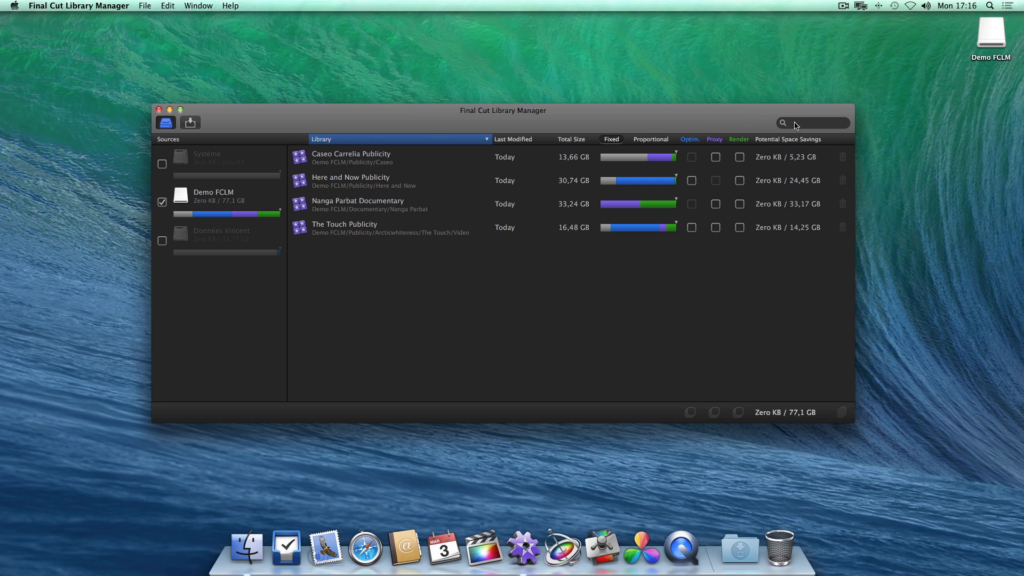
Search for 'Nanga' and show actions for the Nanga Parbat Documentary library.
text(Nanga)
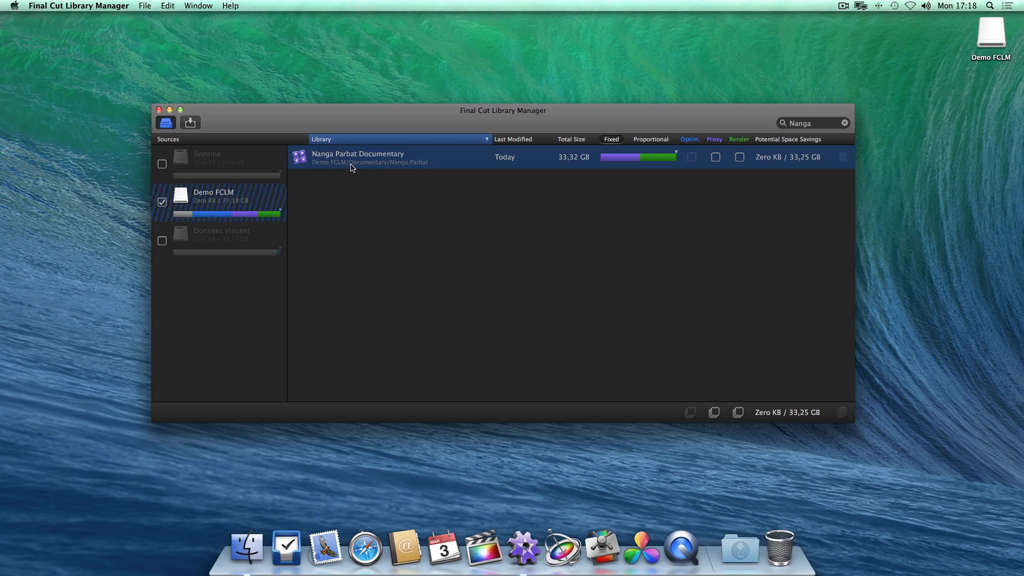
right_click(357, 156)
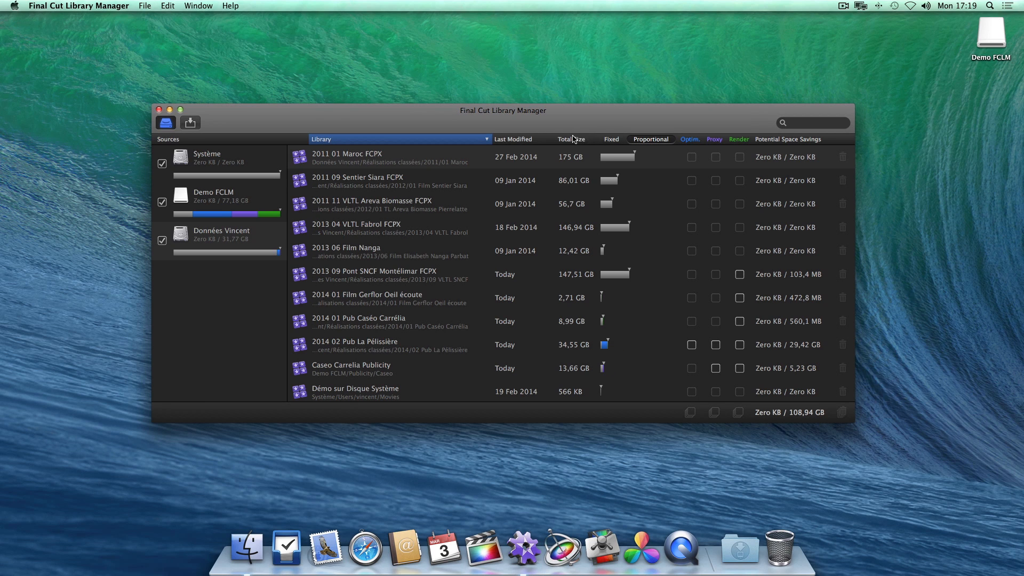
Sort libraries by total size, then by potential space savings.
click(570, 138)
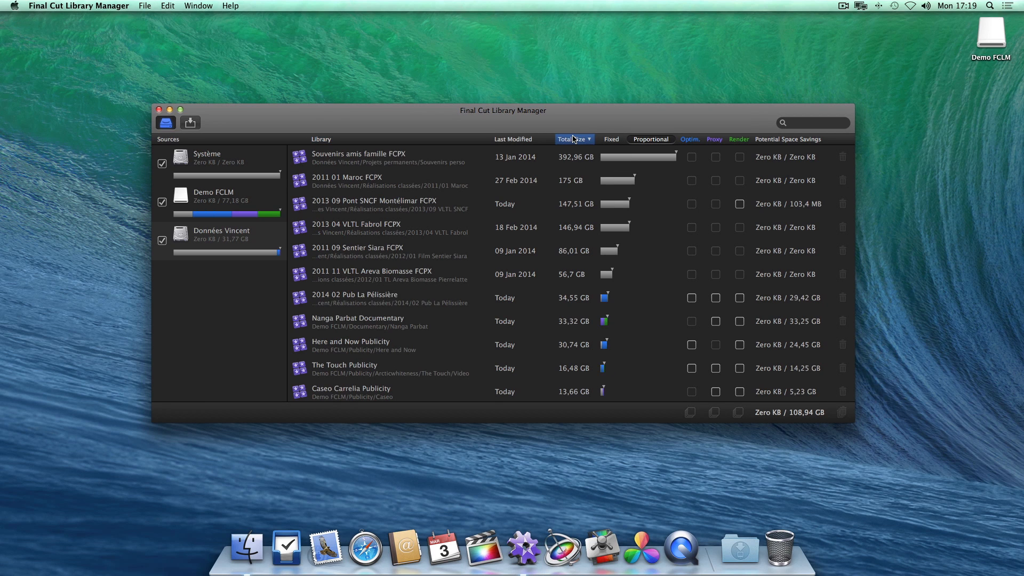
mouse_move(703, 141)
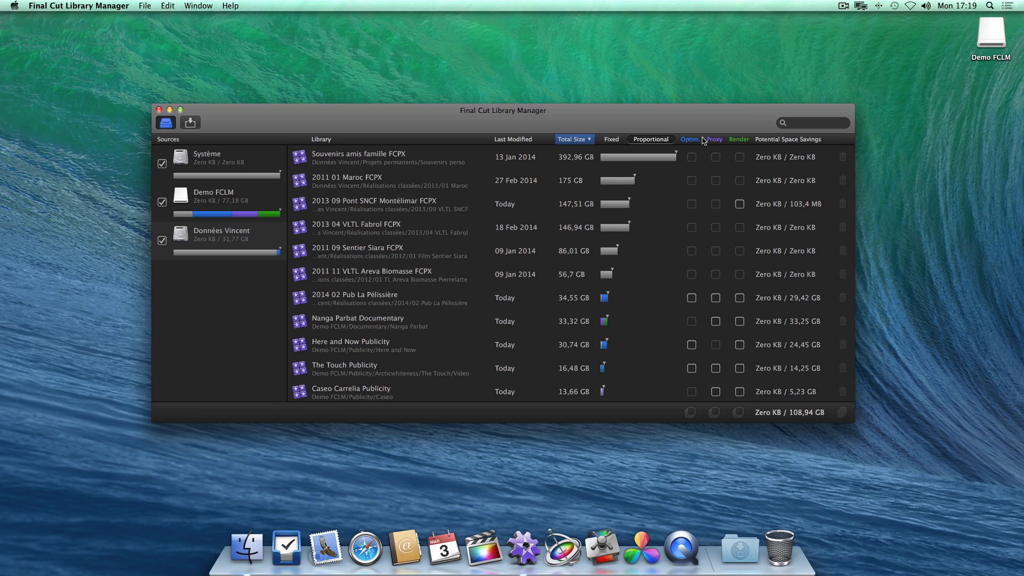
click(786, 139)
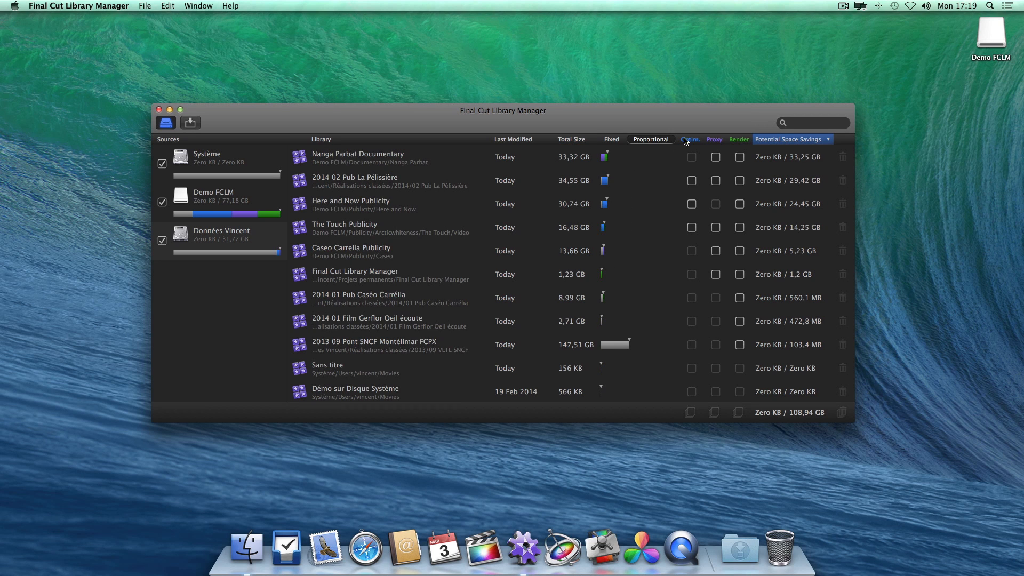
click(610, 139)
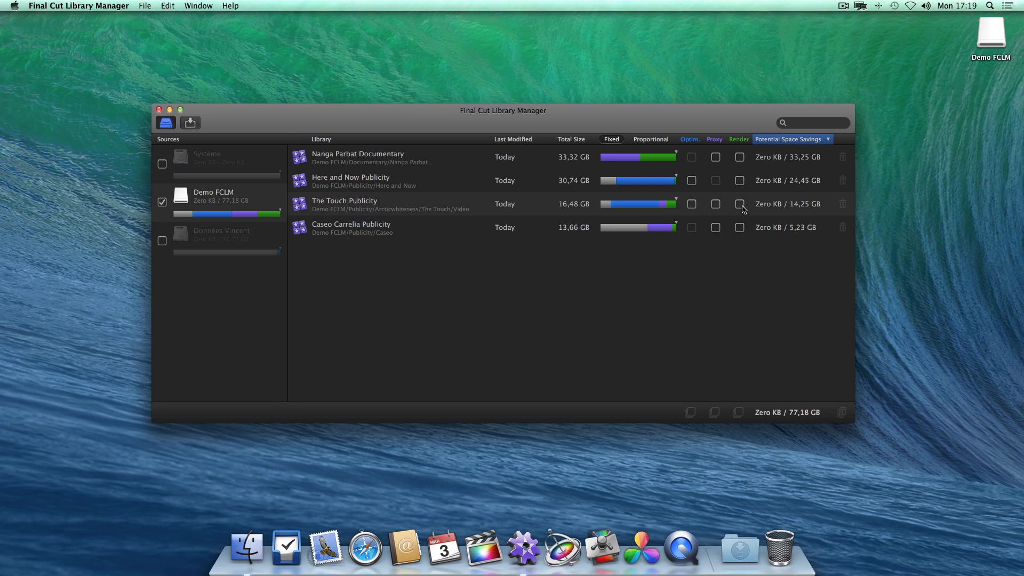
Mark The Touch Publicity's render, proxy and optimized media and clean them to the Trash.
click(739, 204)
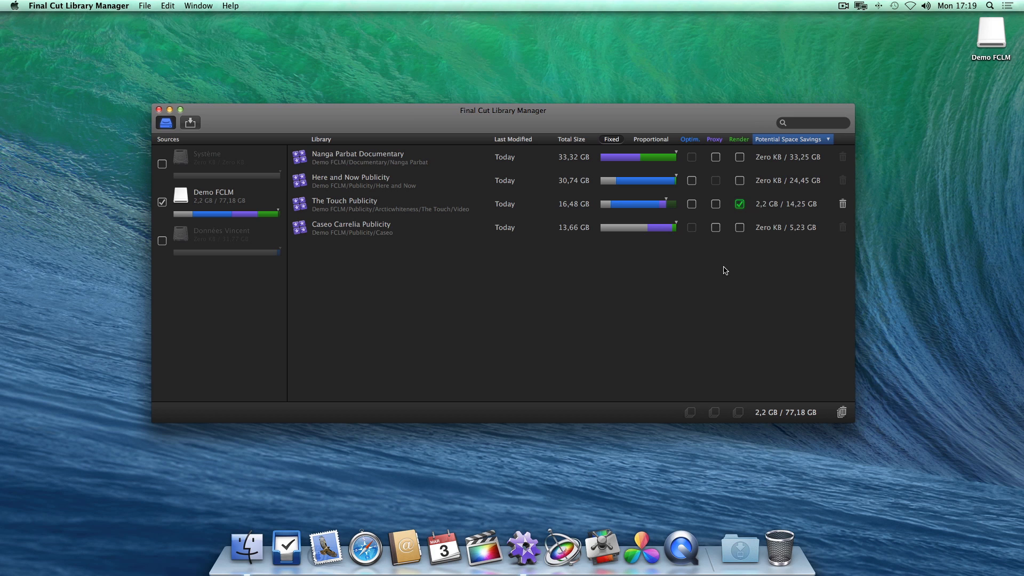
click(715, 204)
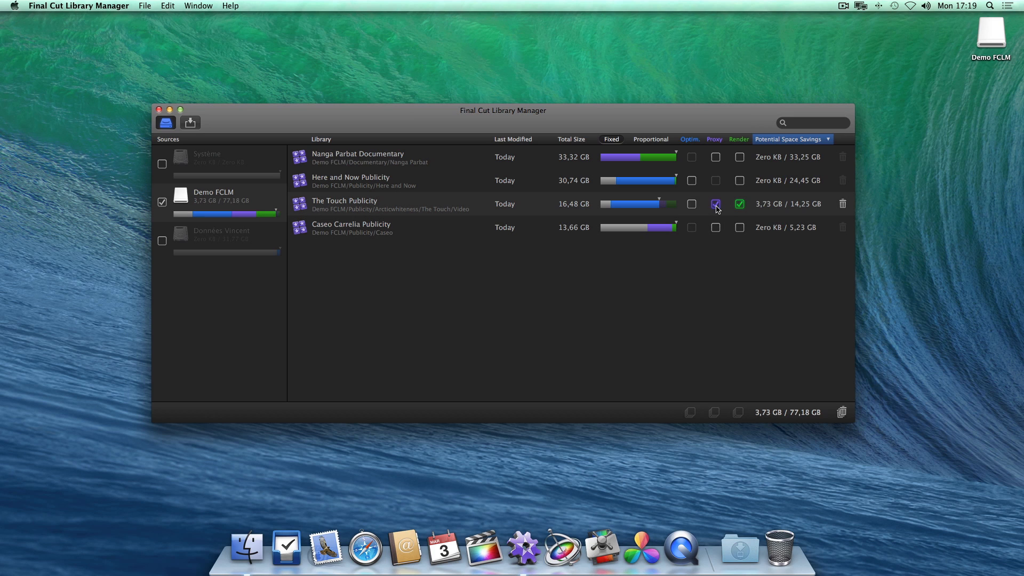
click(691, 204)
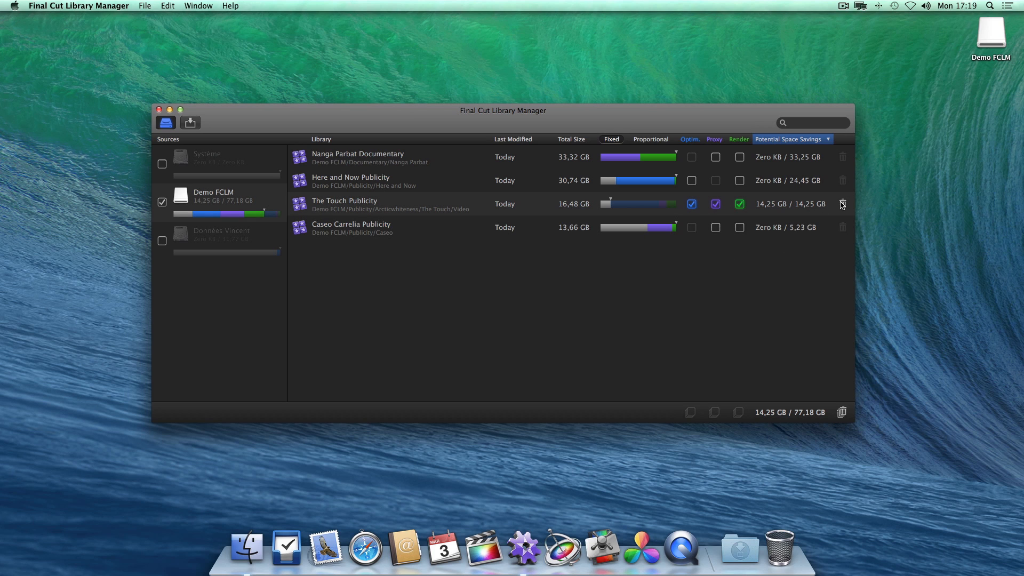
click(843, 203)
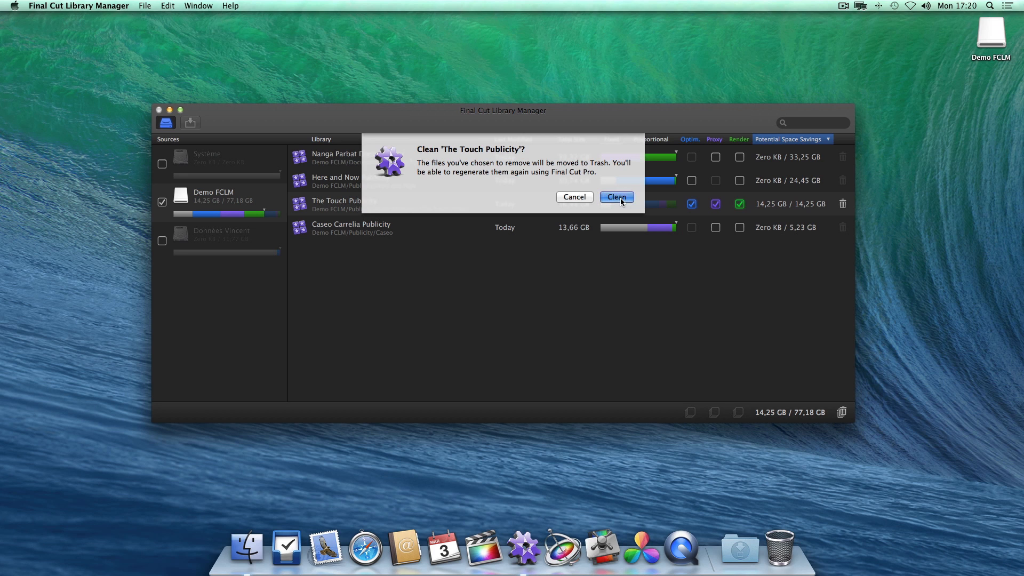
click(615, 197)
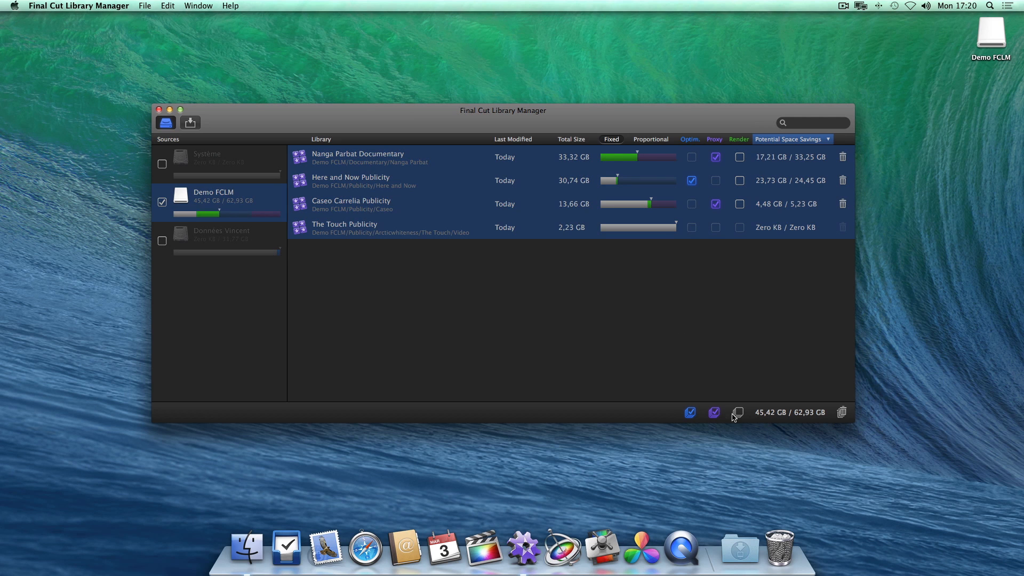
Mark render files for every library and clean them all at once.
click(738, 412)
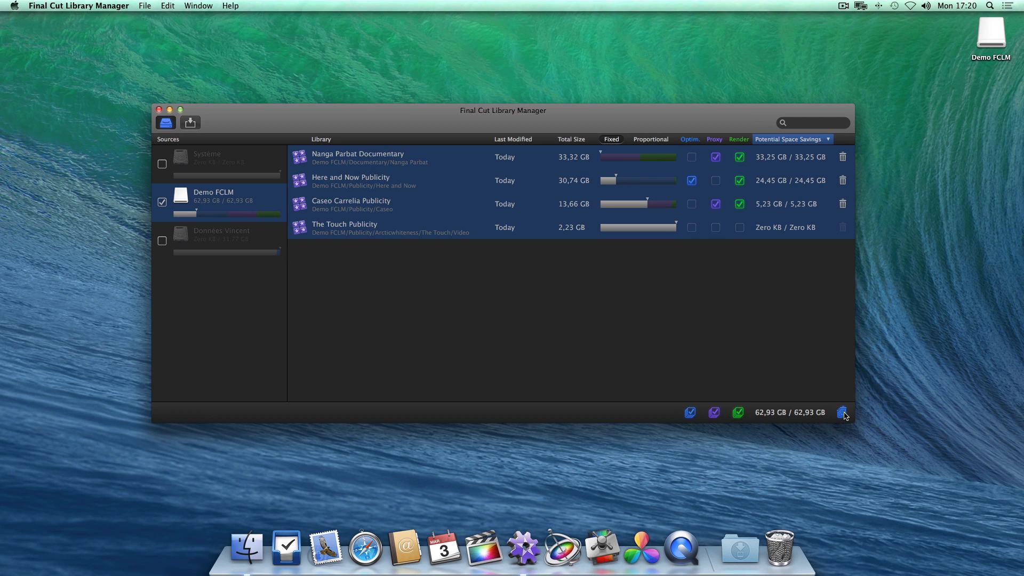
click(842, 412)
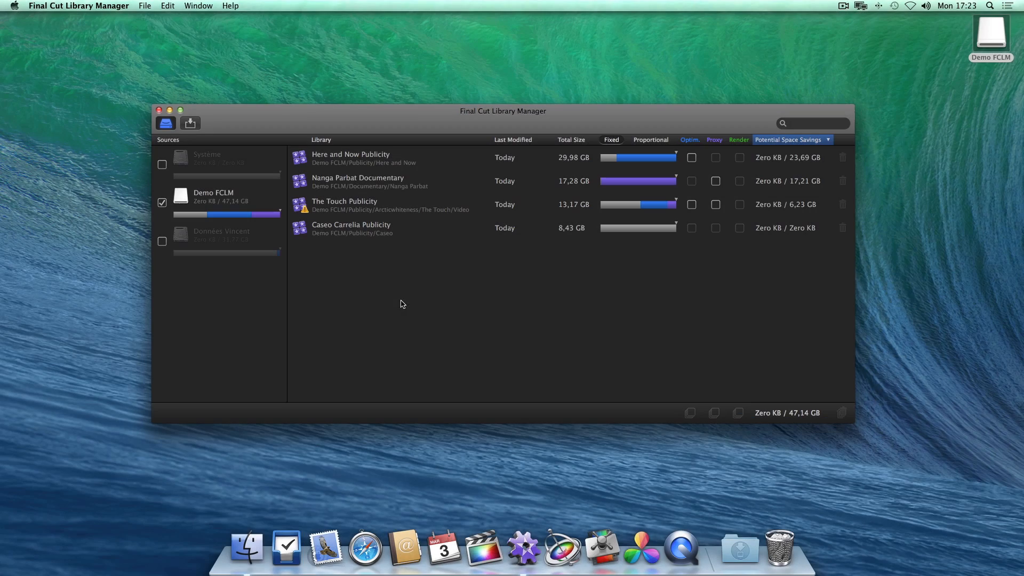
click(304, 208)
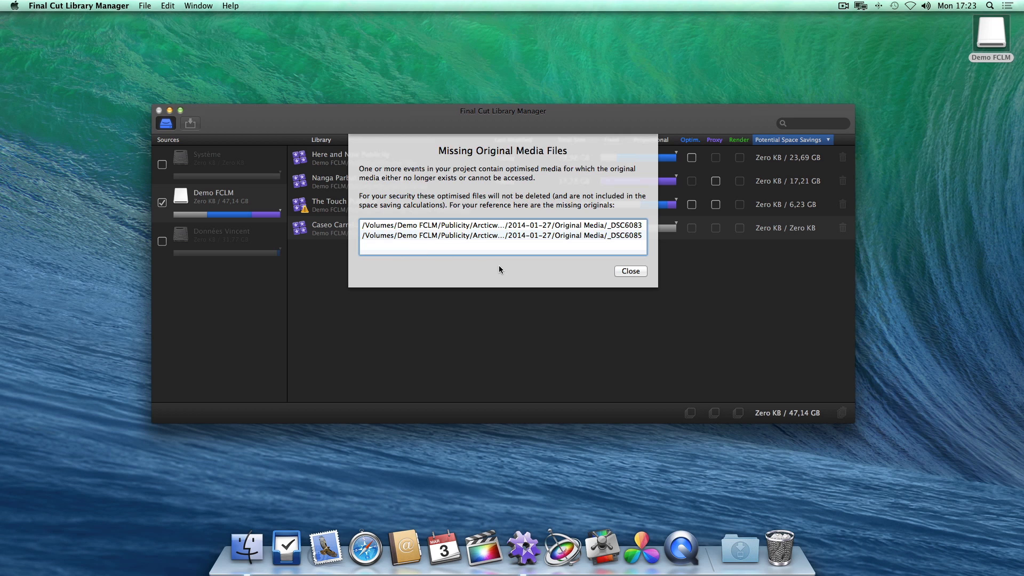
click(630, 271)
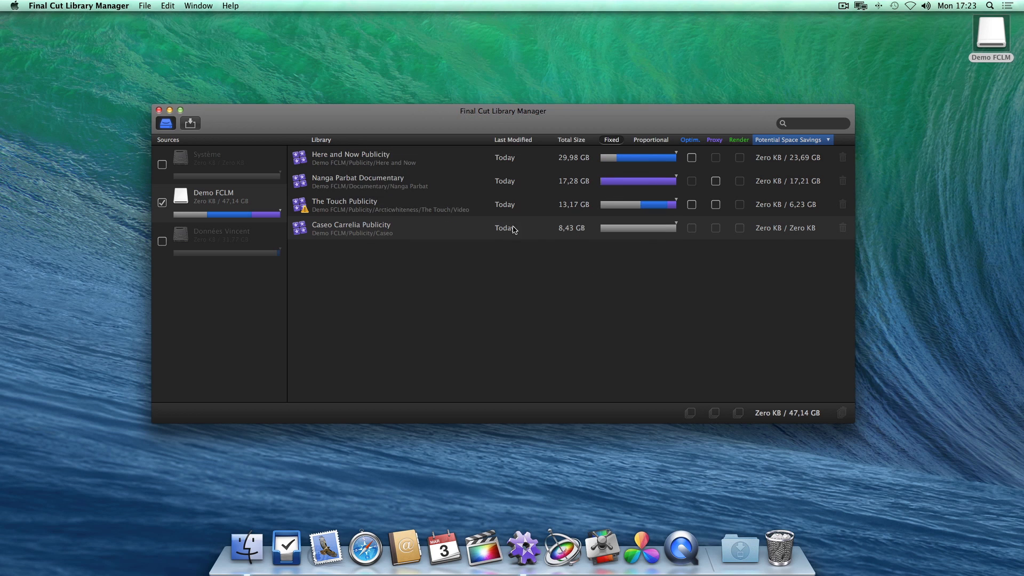
Mark The Touch Publicity's optimized and proxy media and confirm cleaning them.
click(691, 205)
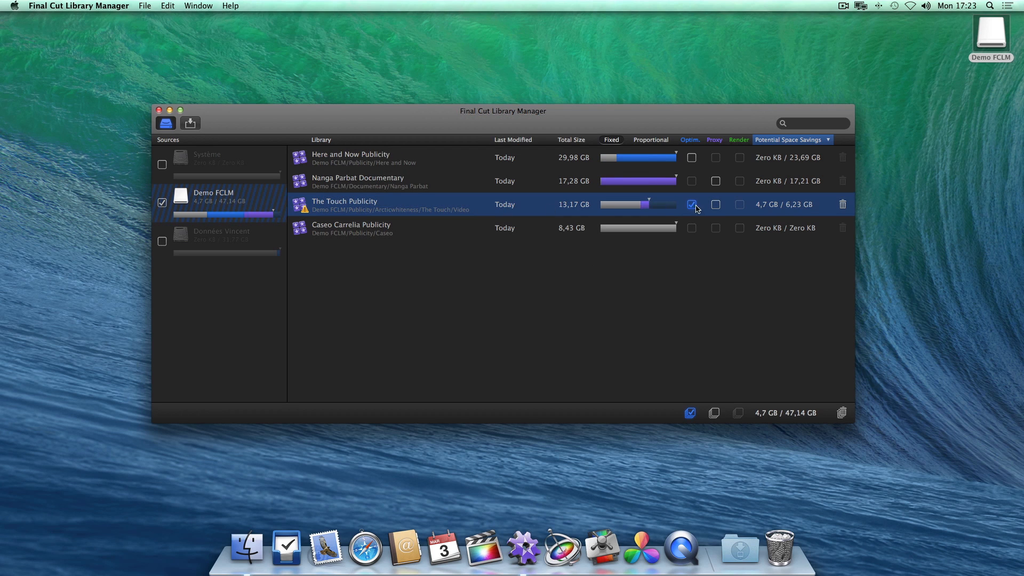
click(714, 205)
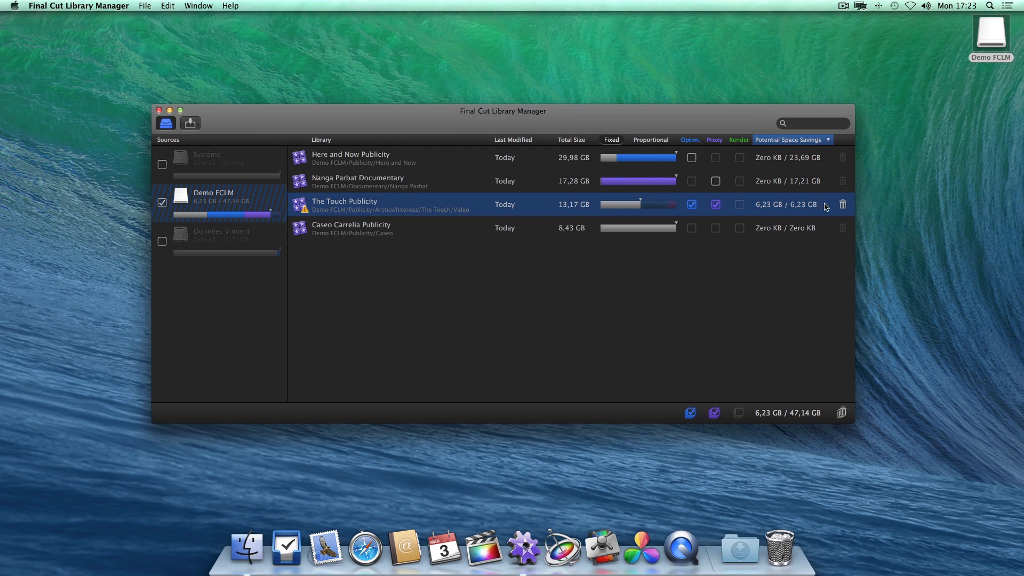
click(841, 205)
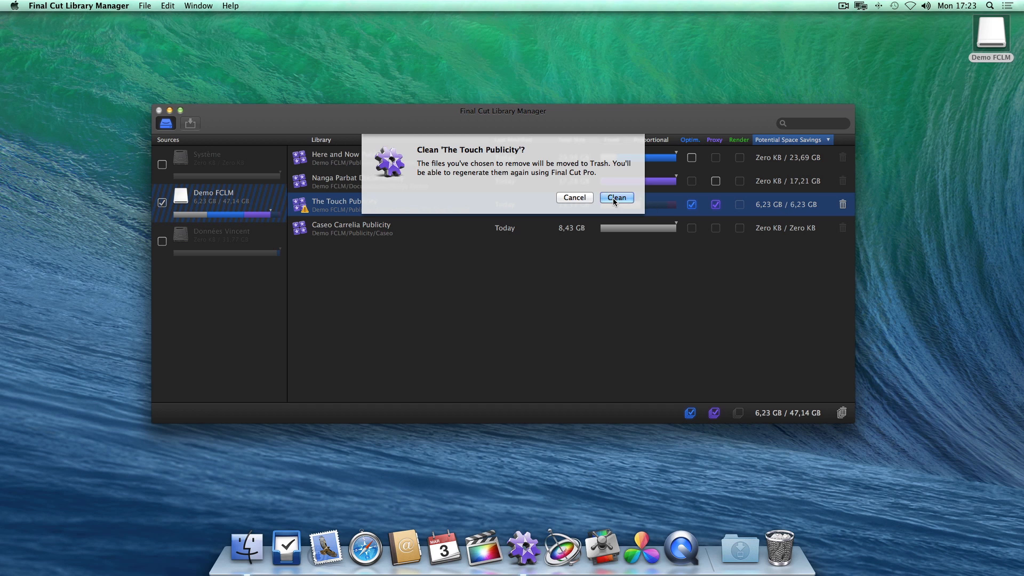
click(614, 197)
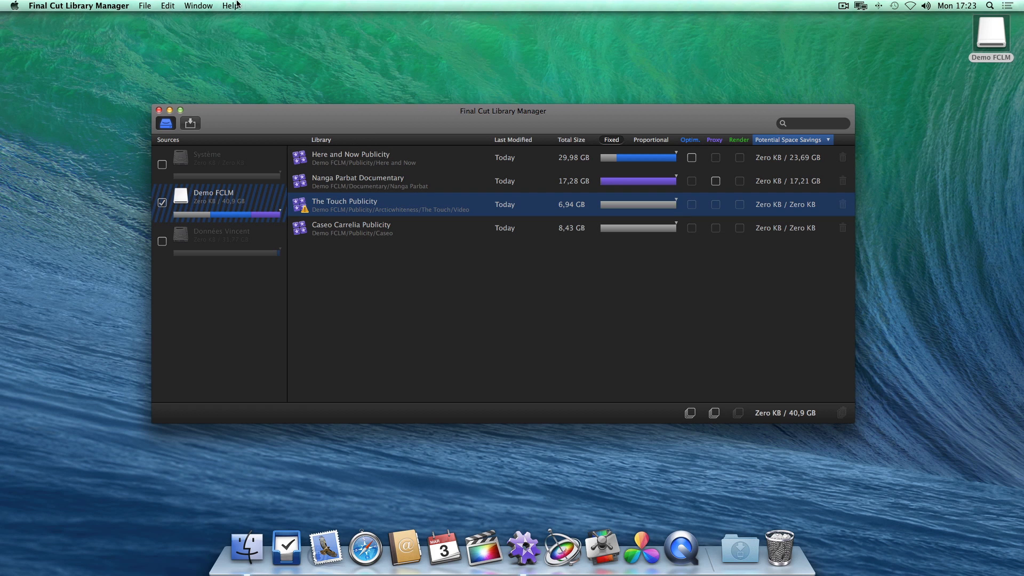
click(231, 5)
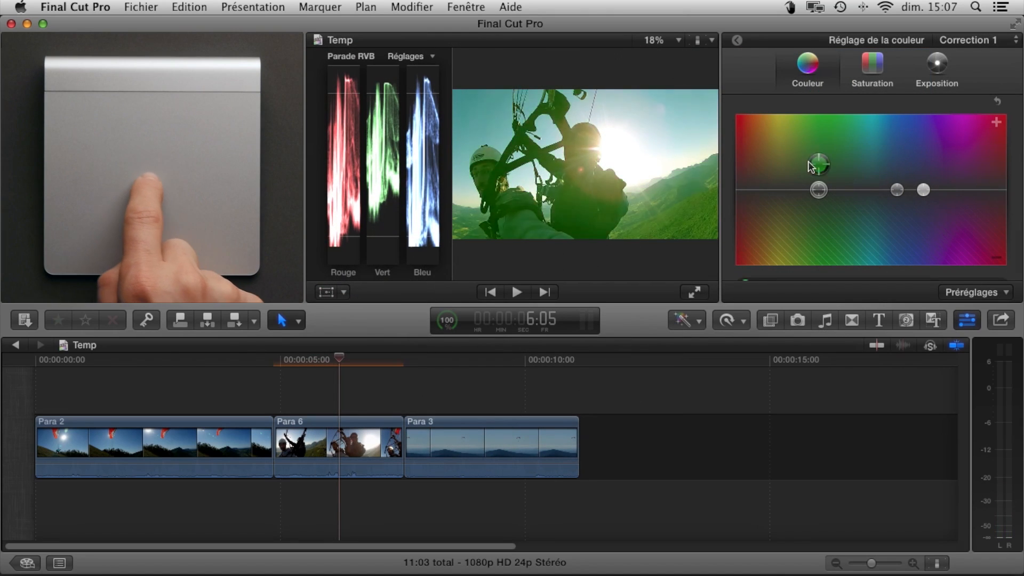
Tint the Para 6 clip toward warm orange, then brighten its midtones in Exposure.
drag(818, 164, 766, 169)
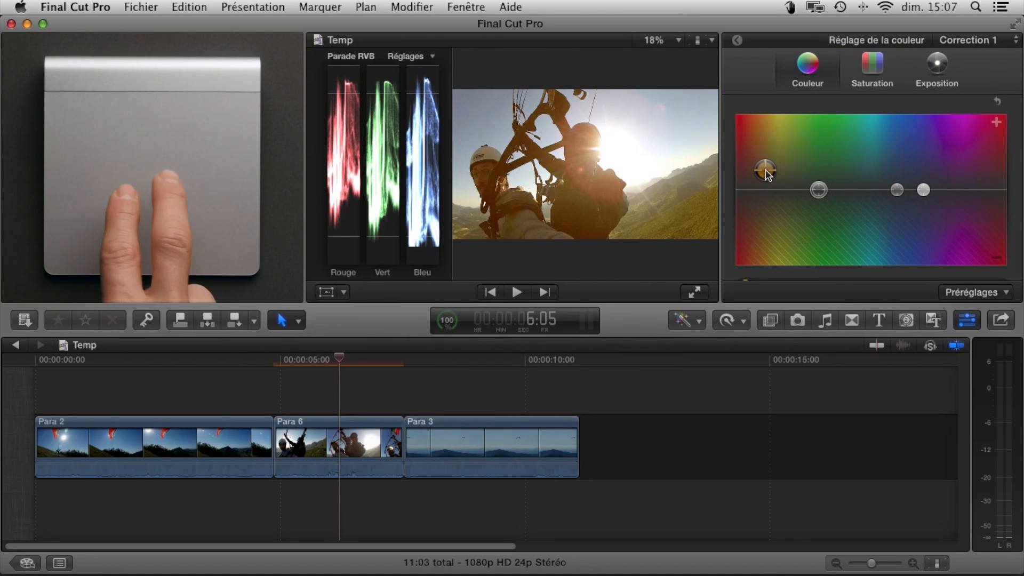
click(937, 71)
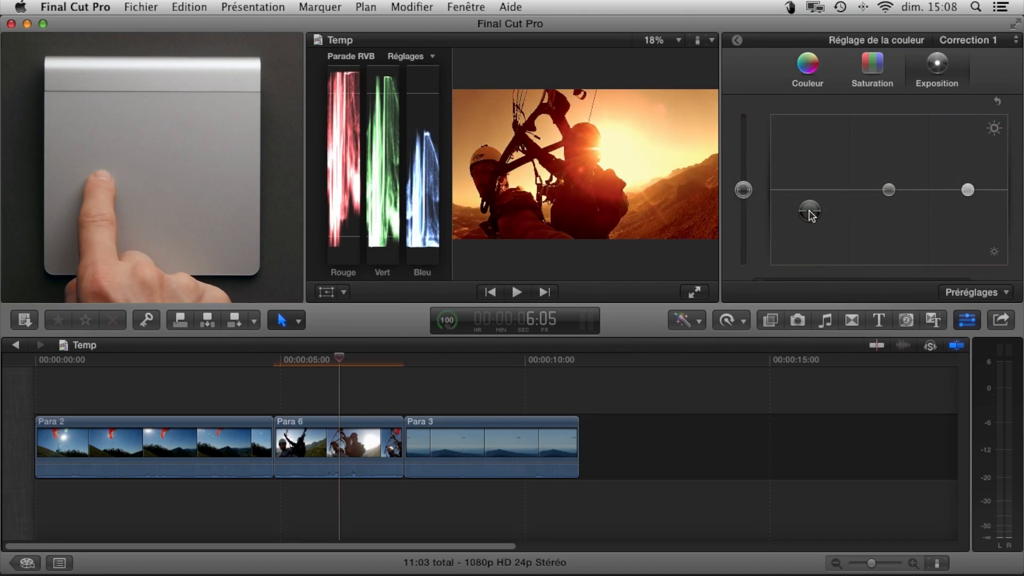
drag(809, 209, 966, 193)
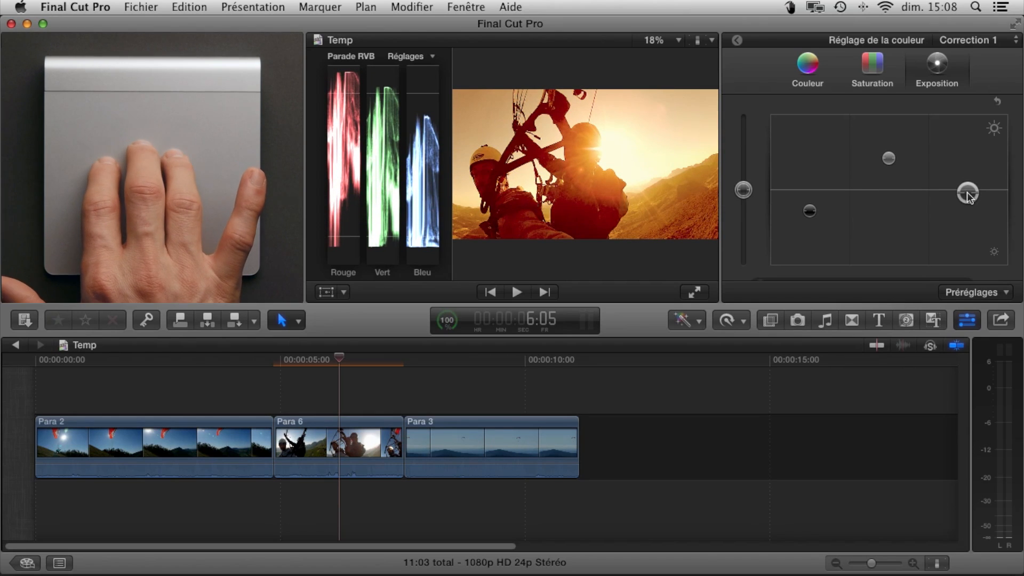